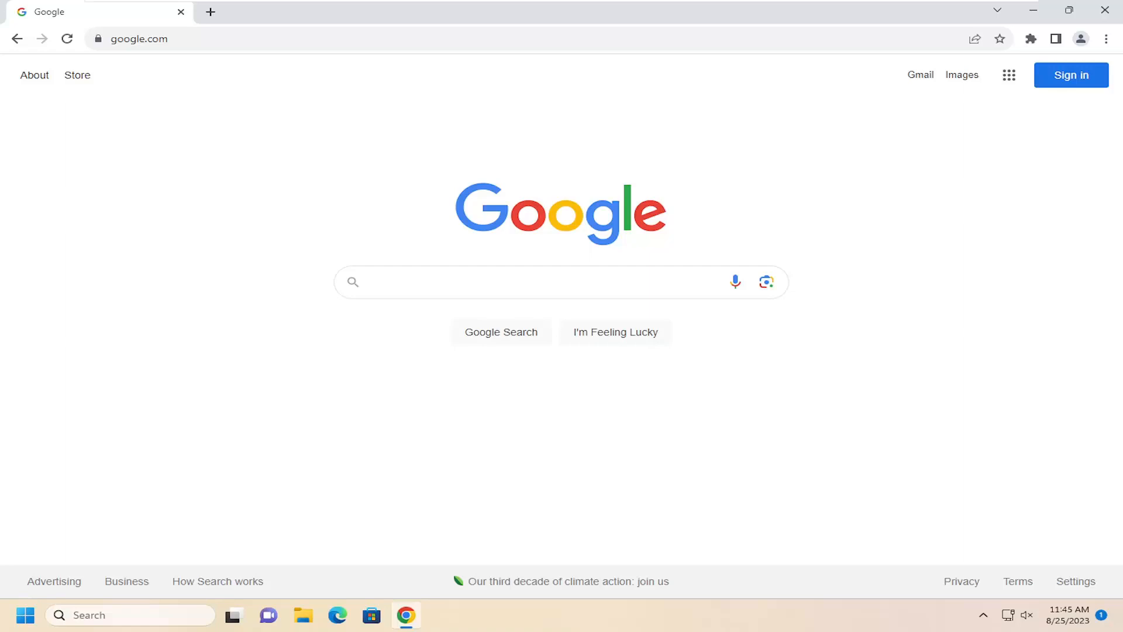
mouse_move(970, 241)
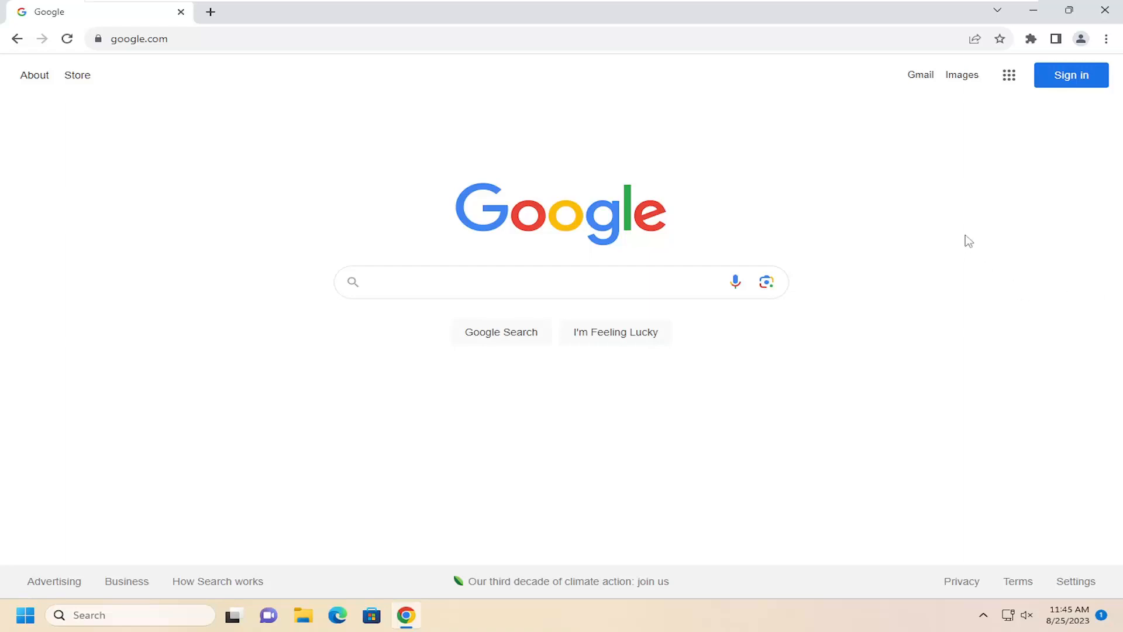
mouse_move(1015, 93)
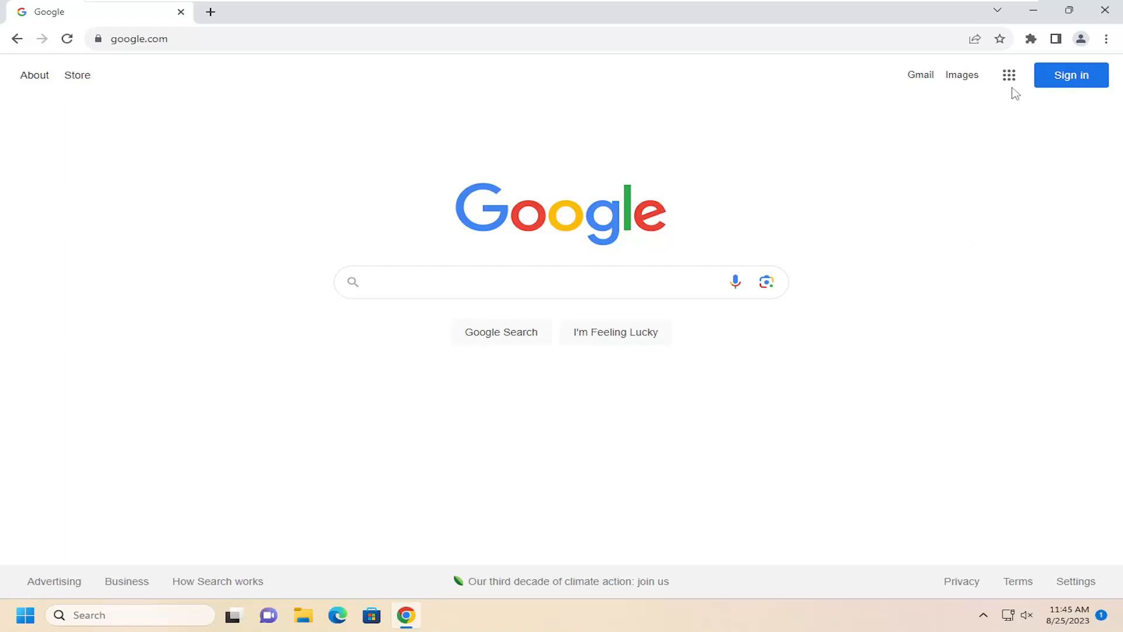
Open Chrome Settings from the three-dot browser menu
click(1105, 38)
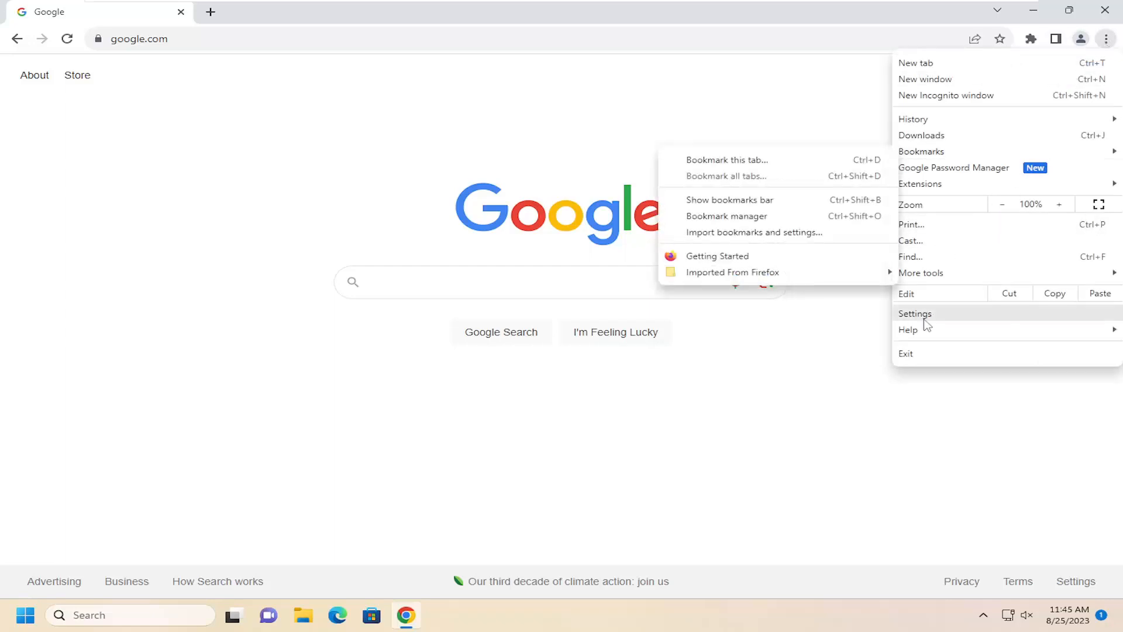
click(915, 313)
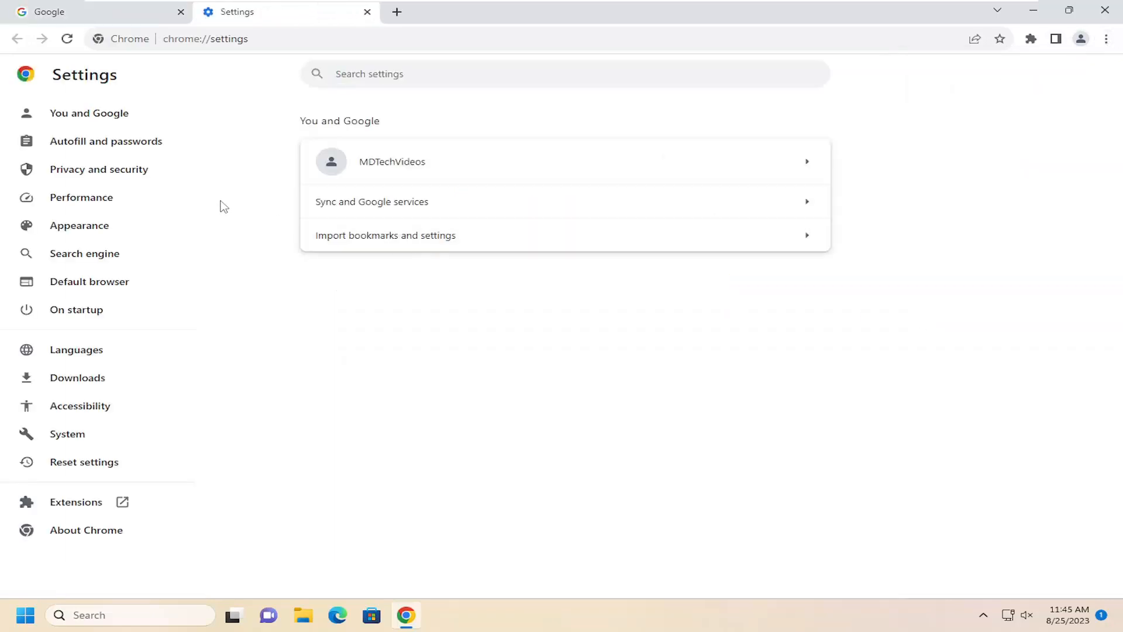
mouse_move(106, 140)
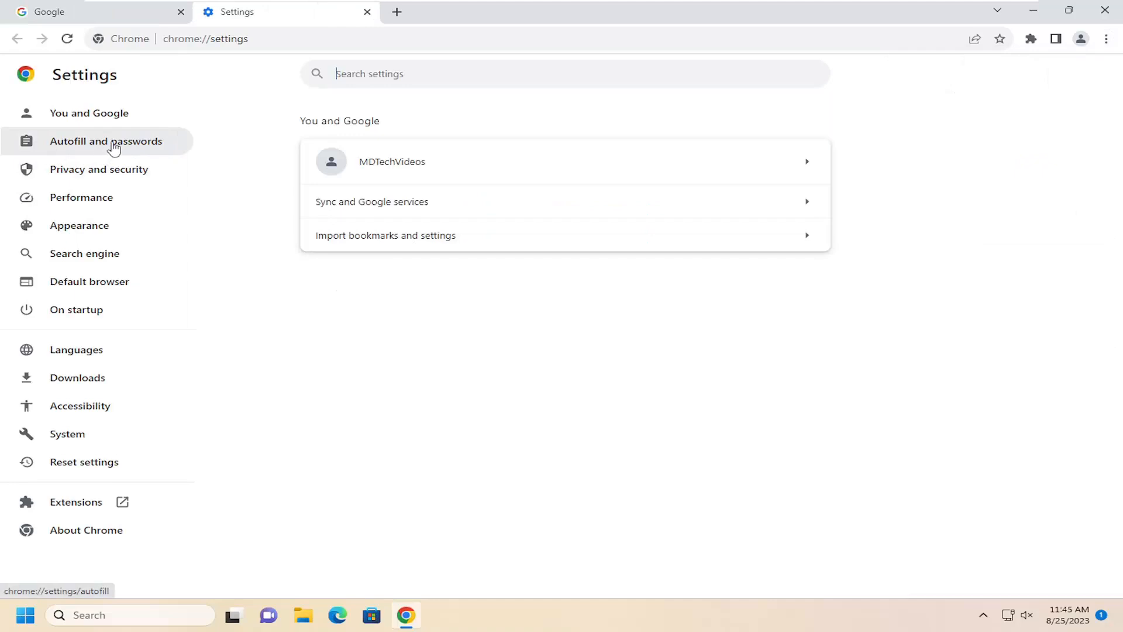
Show the Autofill and passwords settings section
click(106, 140)
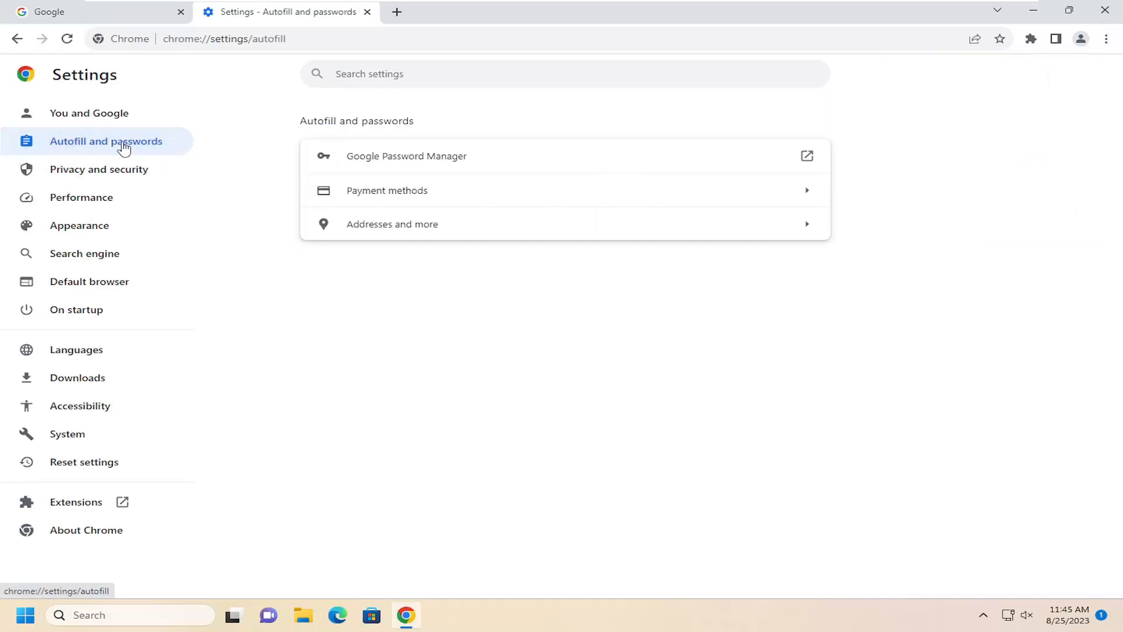
mouse_move(449, 162)
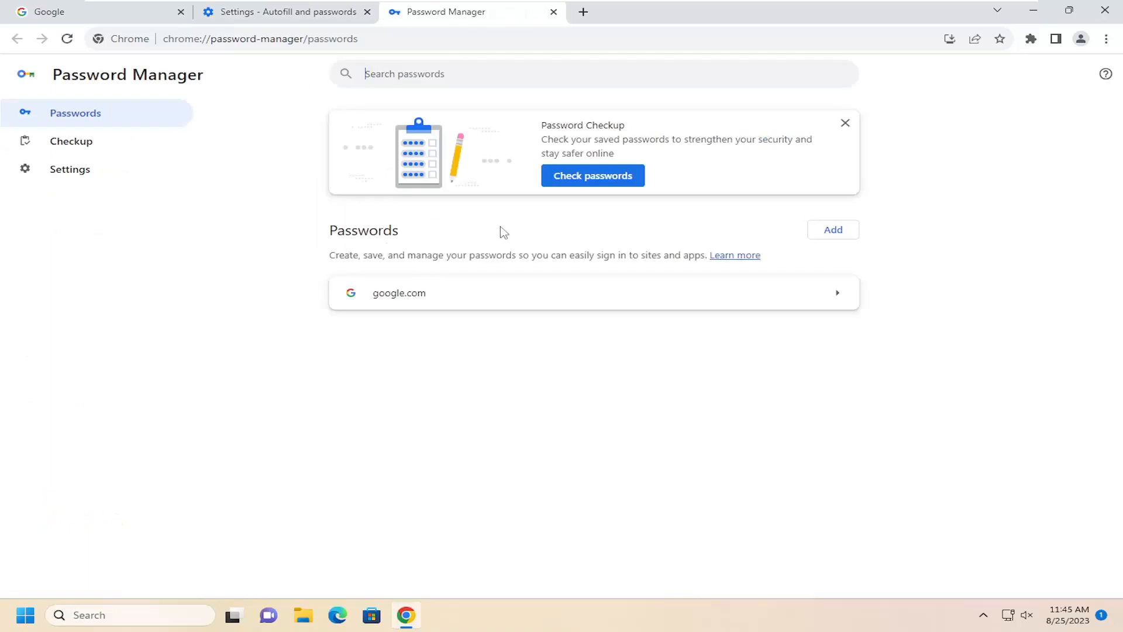
mouse_move(410, 299)
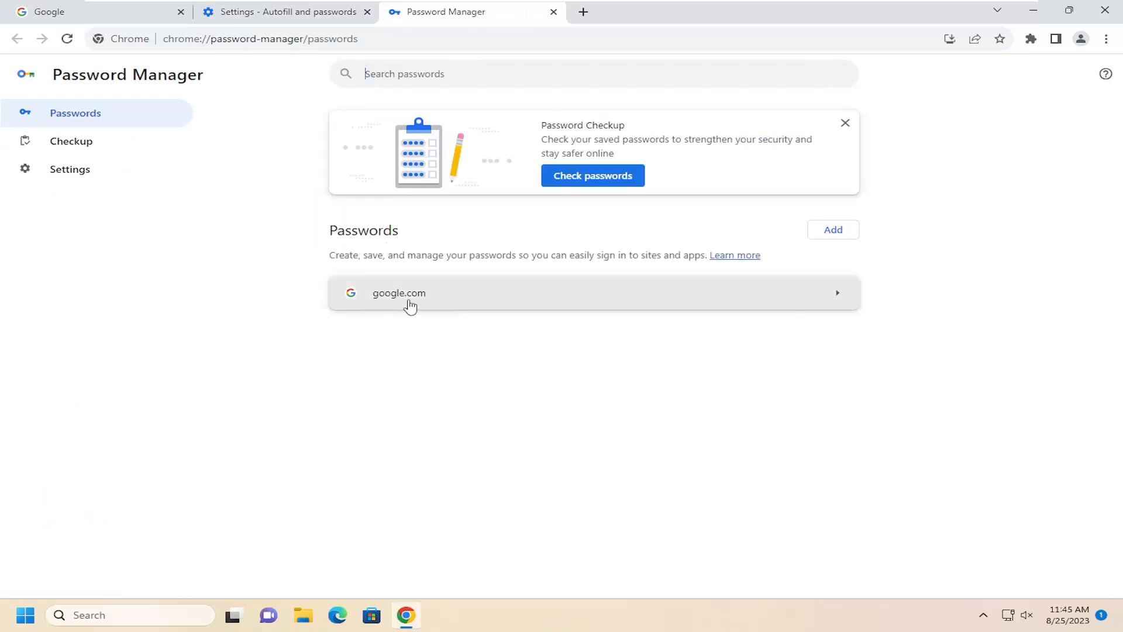
Open the saved google.com password entry and delete it
click(399, 292)
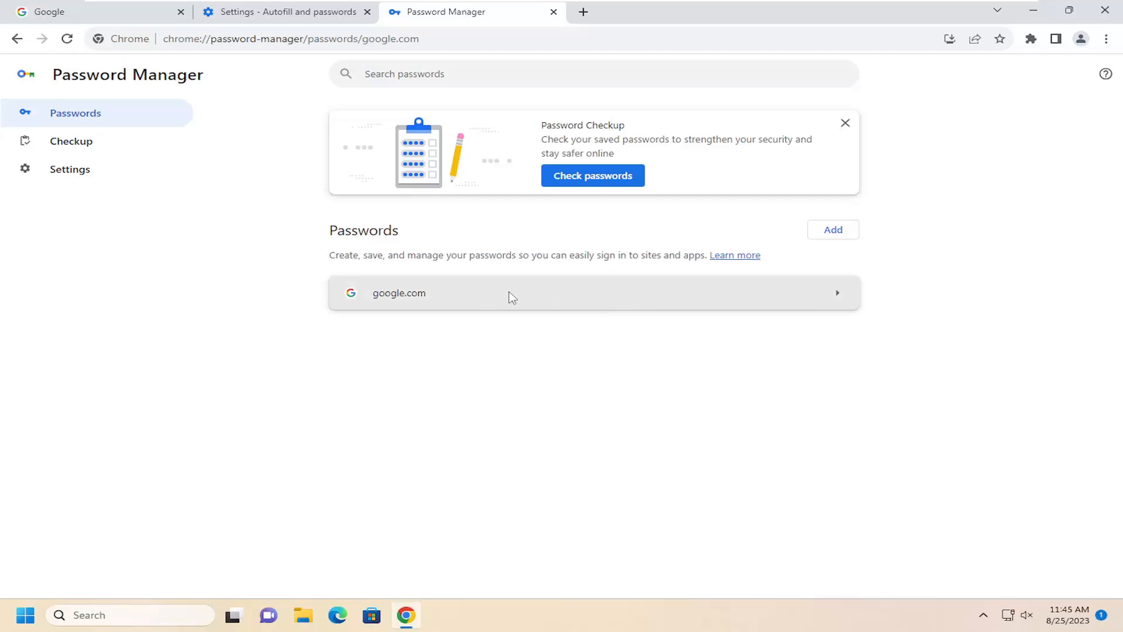
click(399, 293)
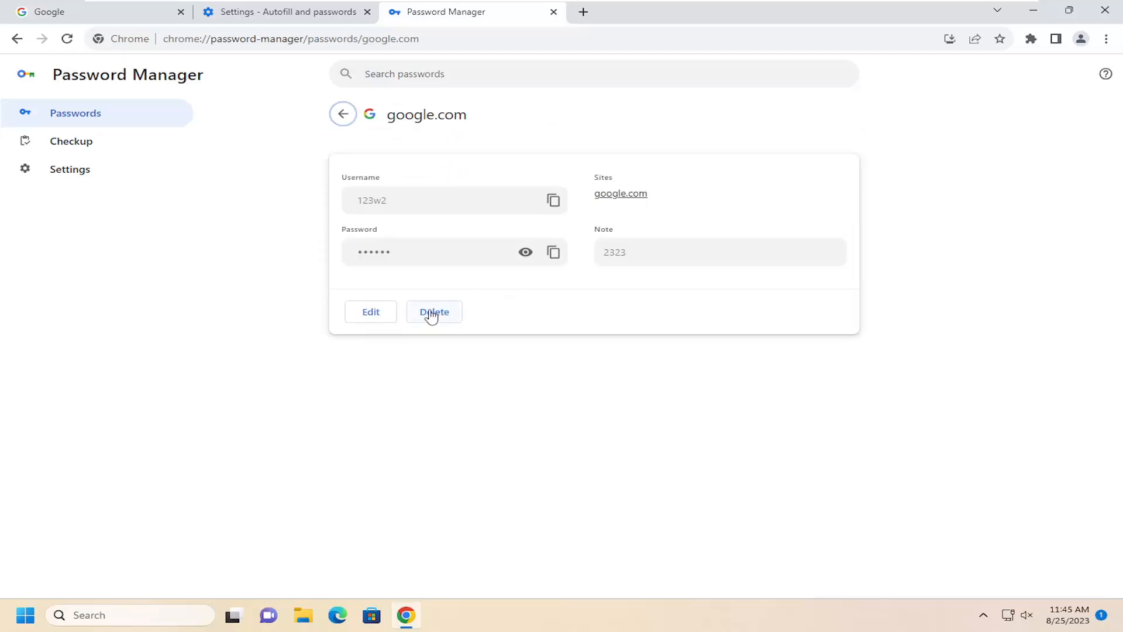
click(434, 312)
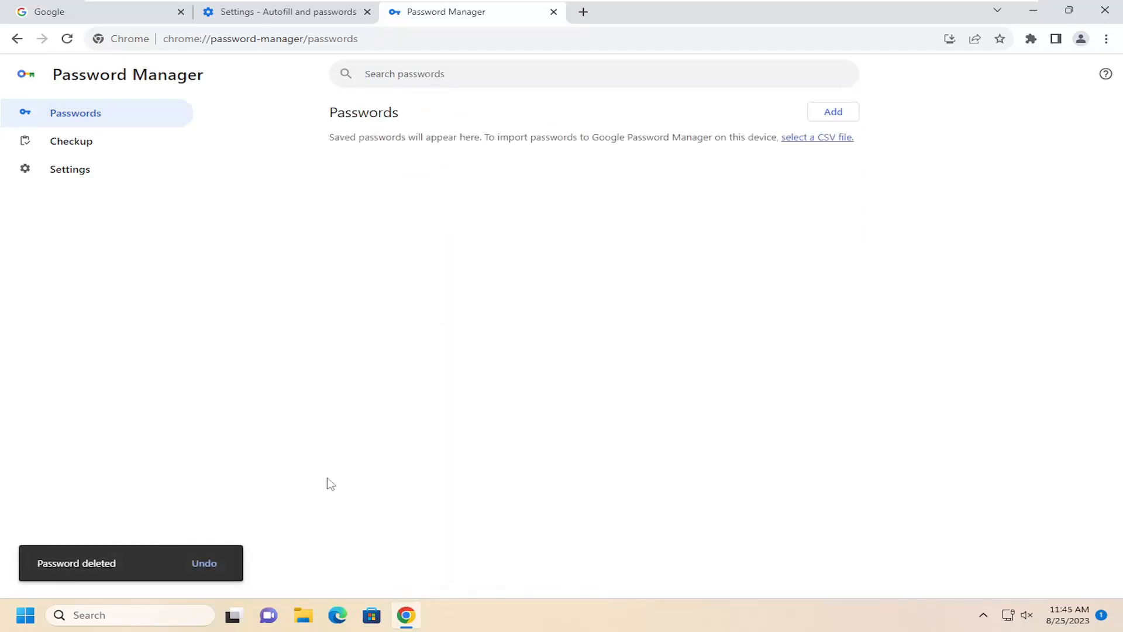
mouse_move(502, 433)
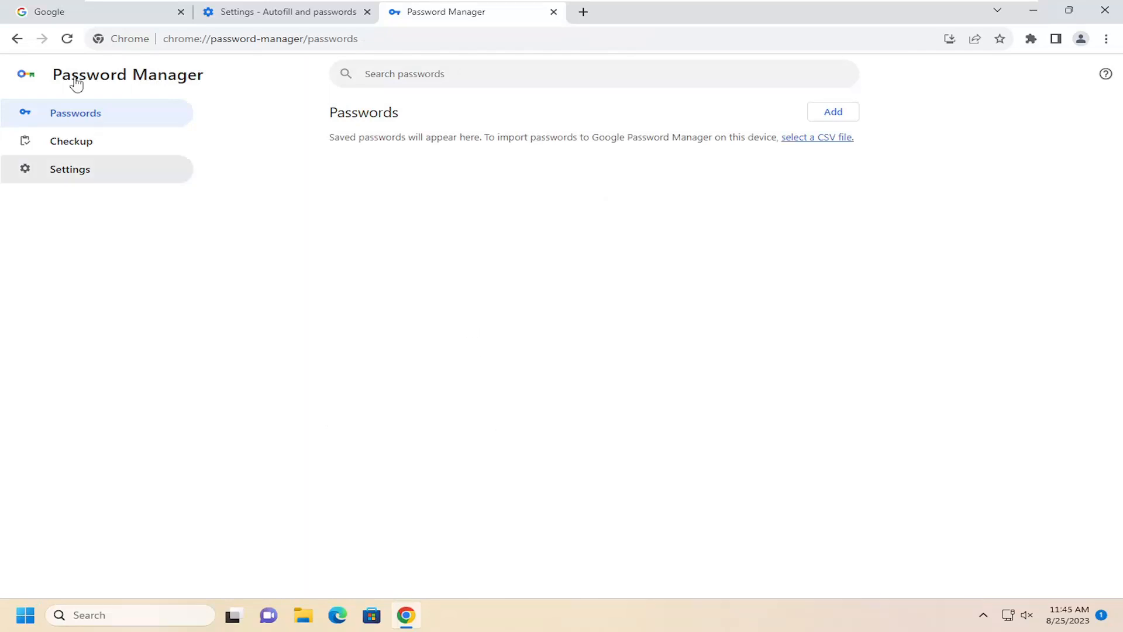
mouse_move(434, 50)
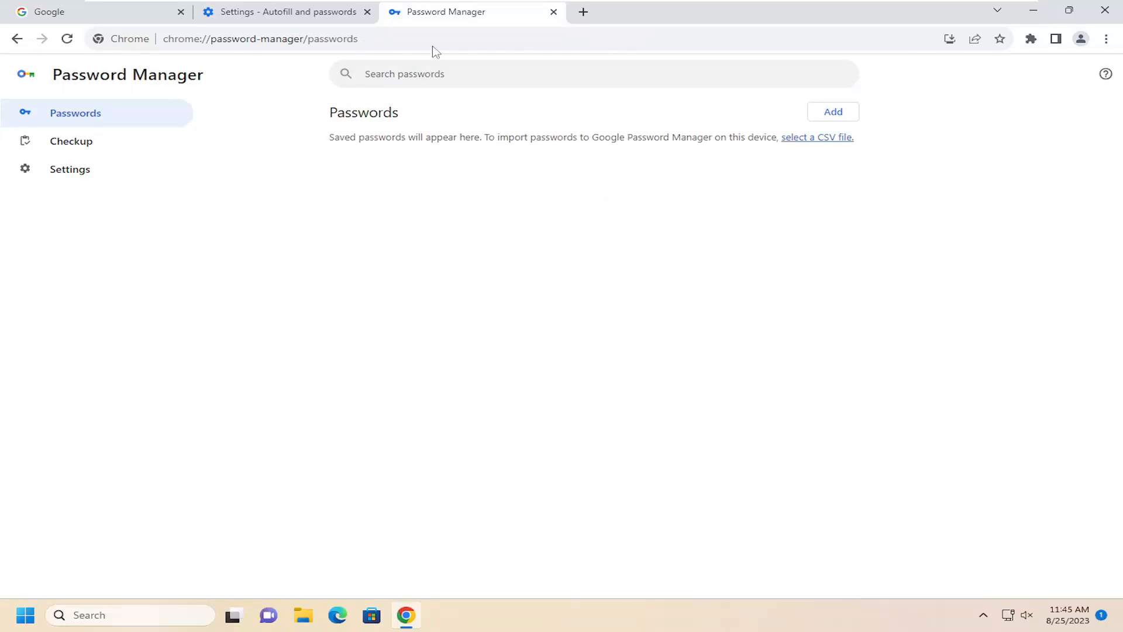
Switch back to the Settings – Autofill and passwords tab
click(552, 12)
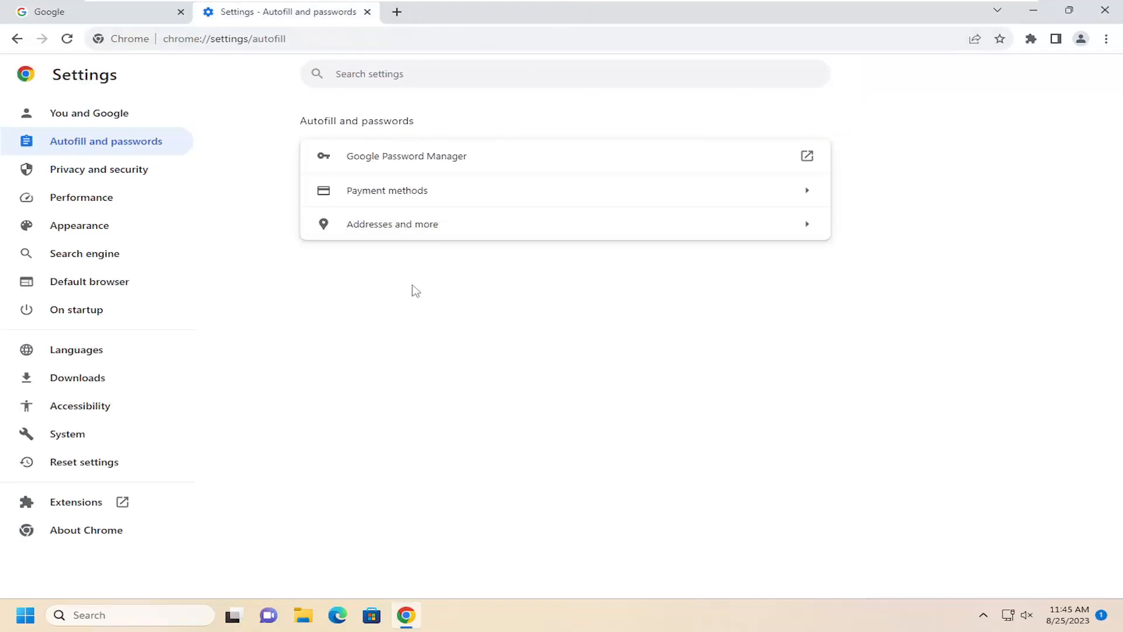